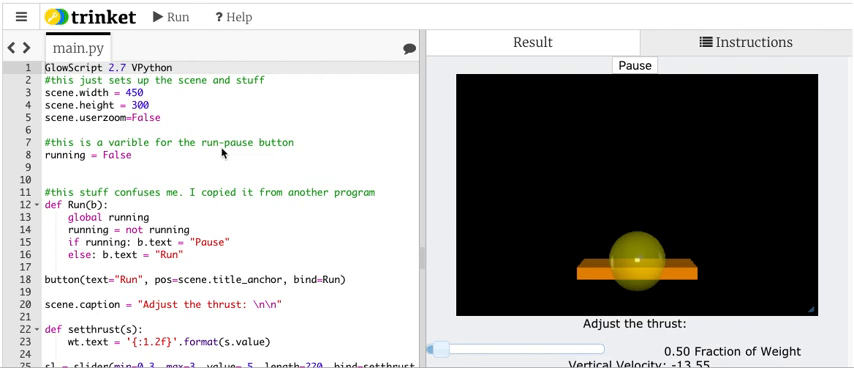
mouse_move(250, 152)
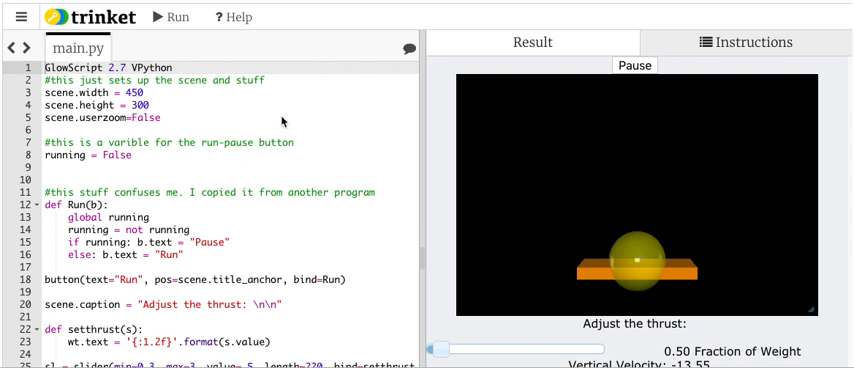
mouse_move(184, 96)
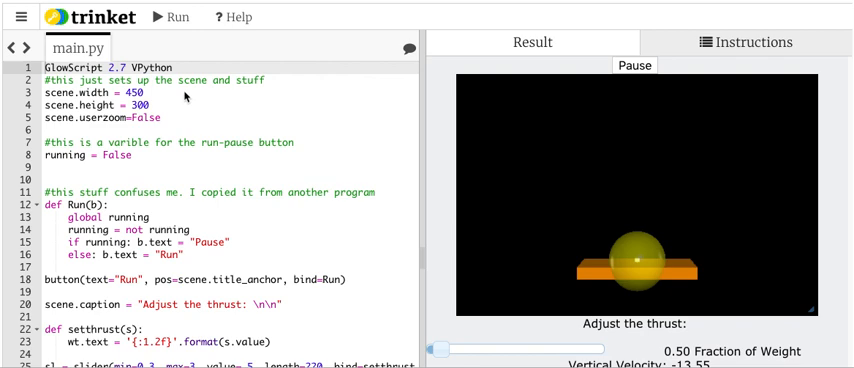
mouse_move(188, 96)
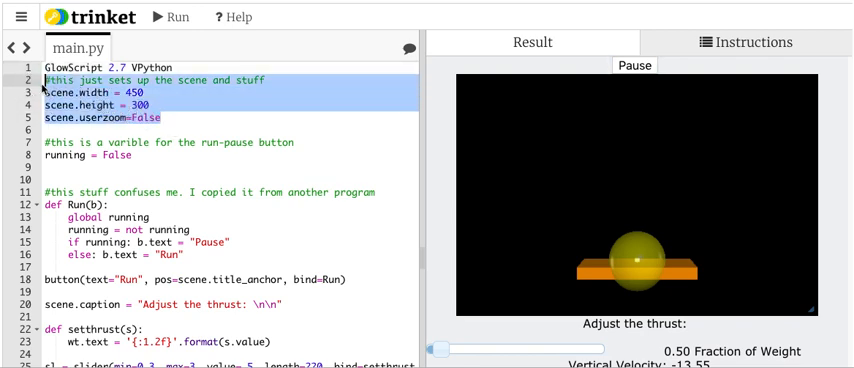
mouse_move(422, 170)
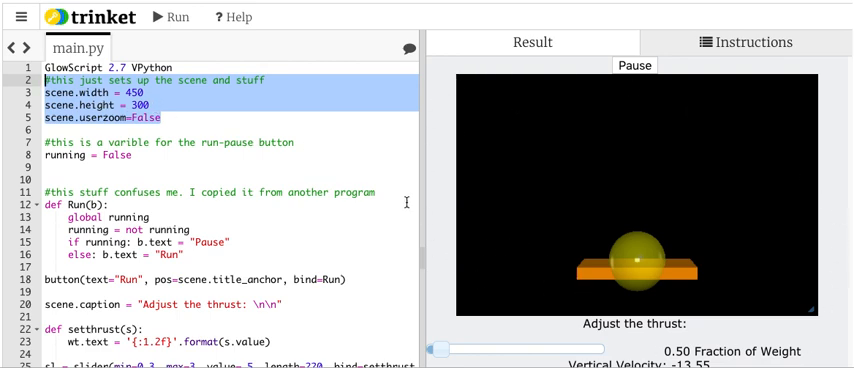
mouse_move(622, 206)
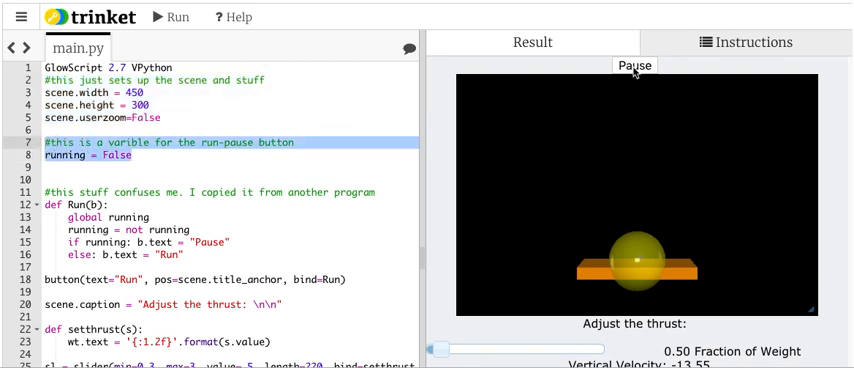
Scroll down through the lander code as the setup and variables are explained line by line.
scroll("down", 3)
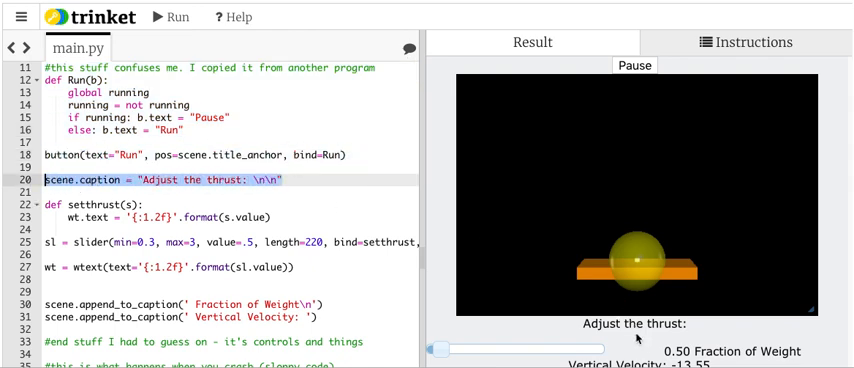
scroll("down", 3)
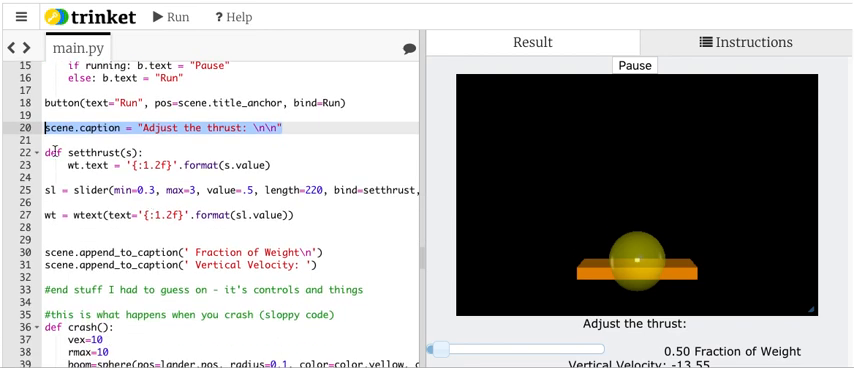
left_click(244, 166)
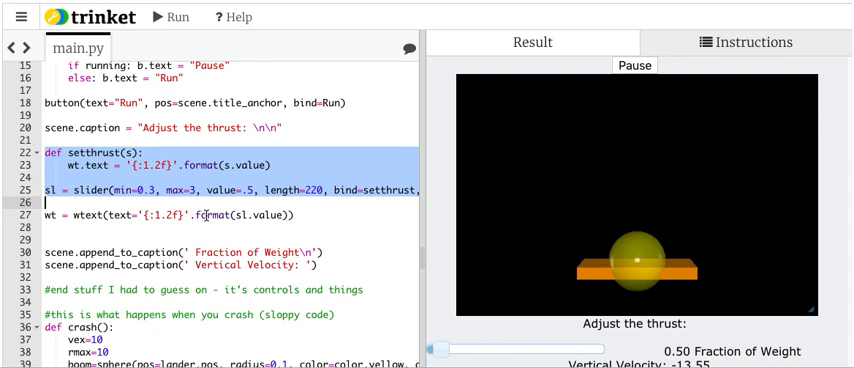
scroll("down", 3)
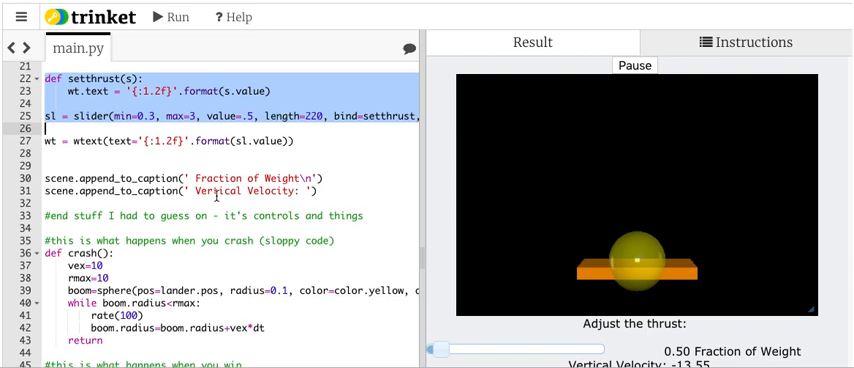
scroll("down", 3)
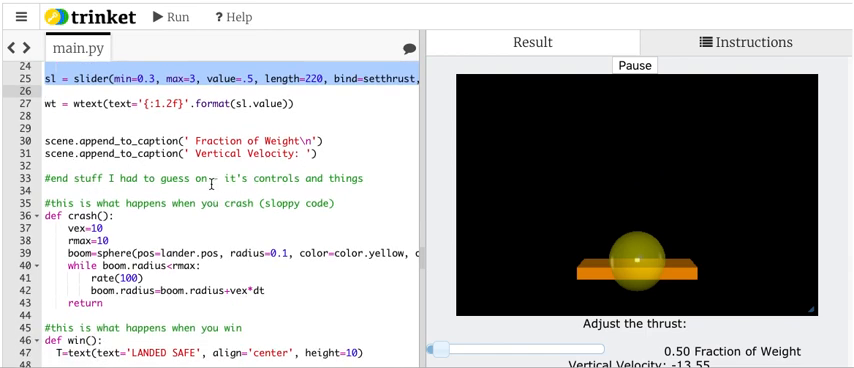
scroll("down", 3)
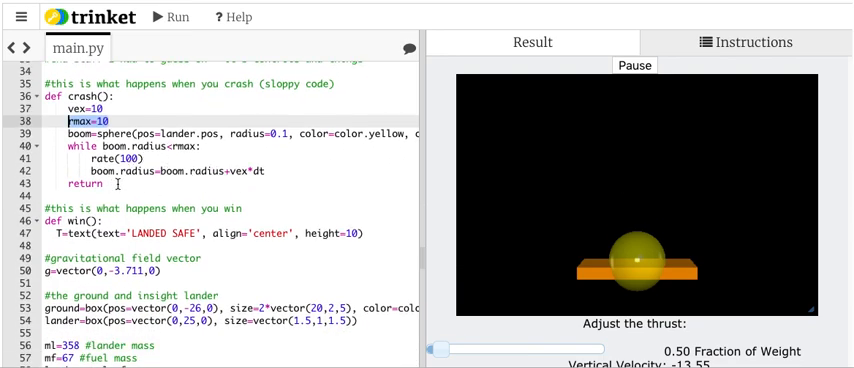
scroll("down", 3)
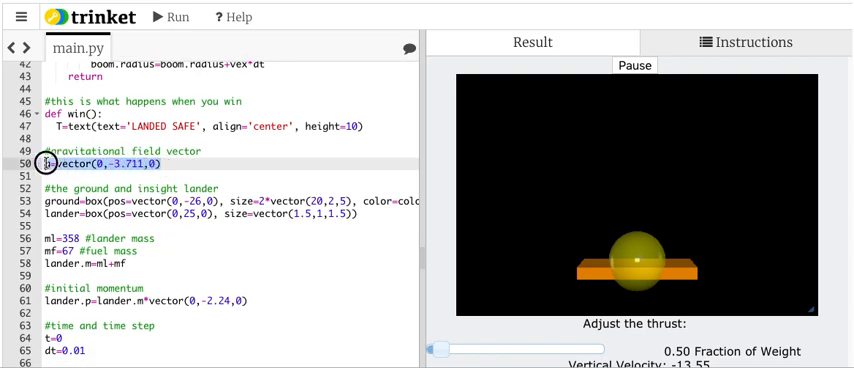
scroll("down", 3)
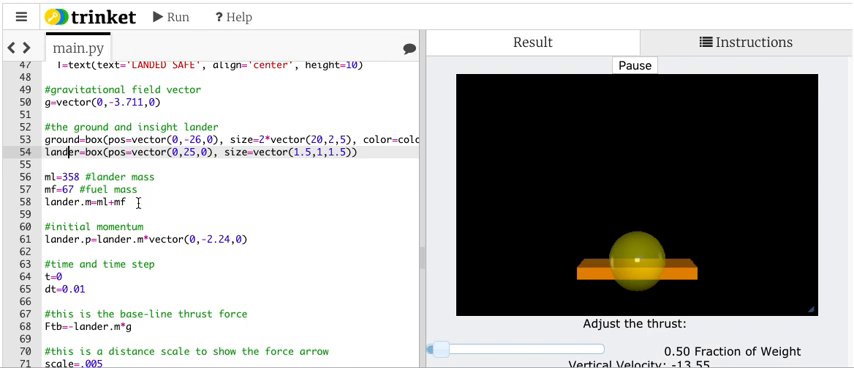
scroll("down", 3)
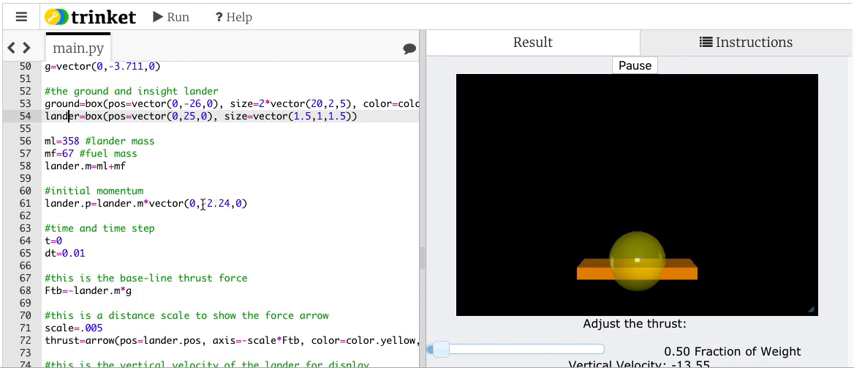
scroll("down", 3)
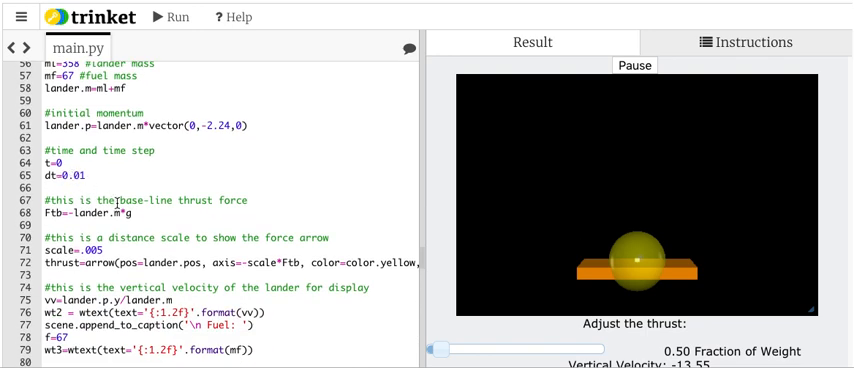
scroll("down", 3)
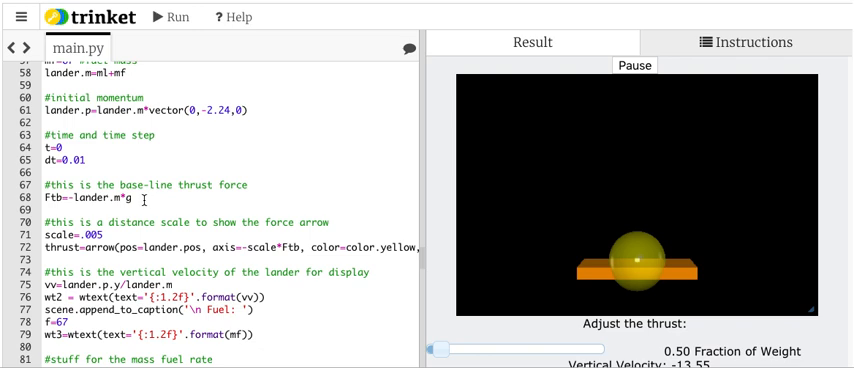
scroll("down", 3)
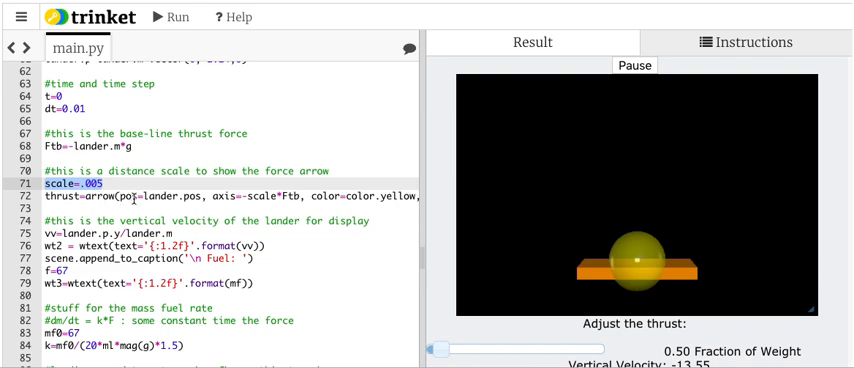
scroll("down", 3)
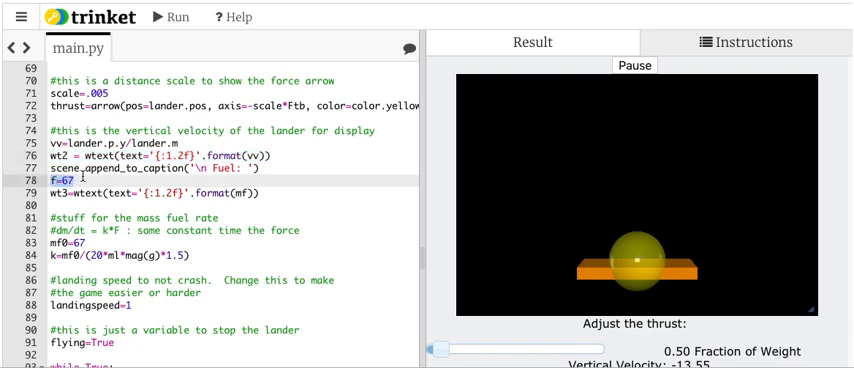
scroll("down", 3)
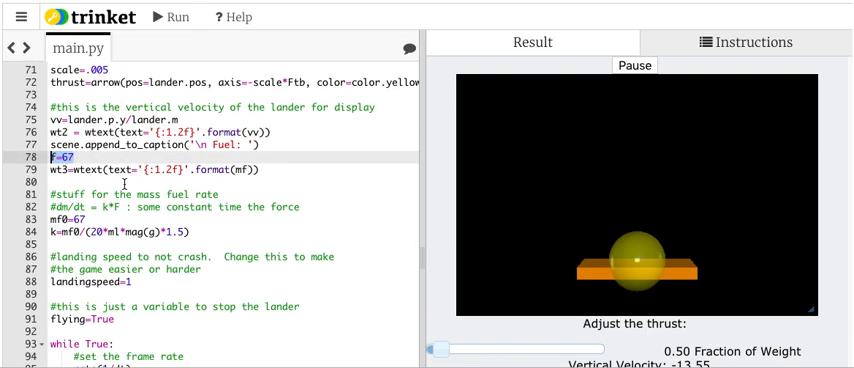
scroll("down", 3)
type("f")
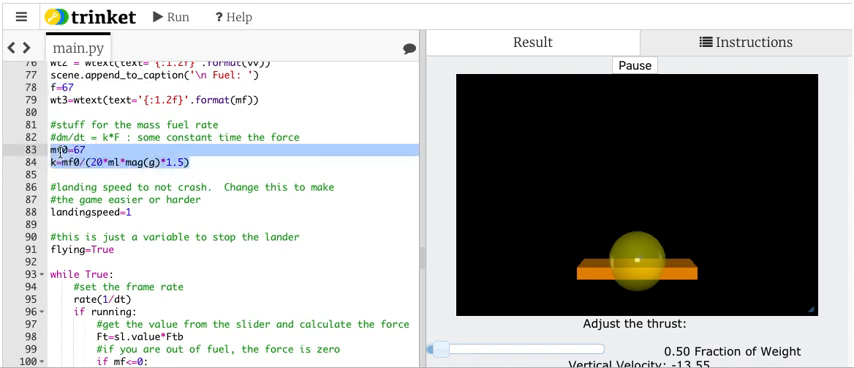
Review the simulation loop section of the code, then scroll back up to the top.
left_click(208, 162)
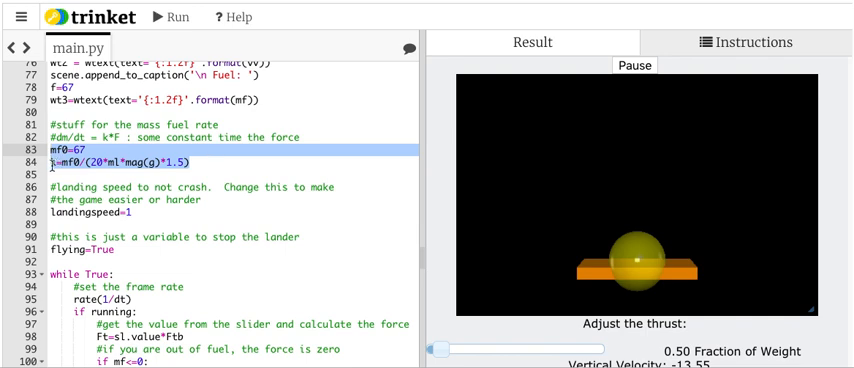
type("k")
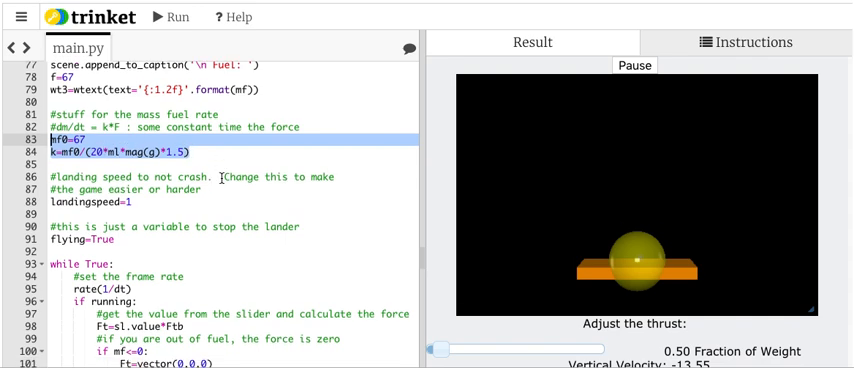
scroll("down", 3)
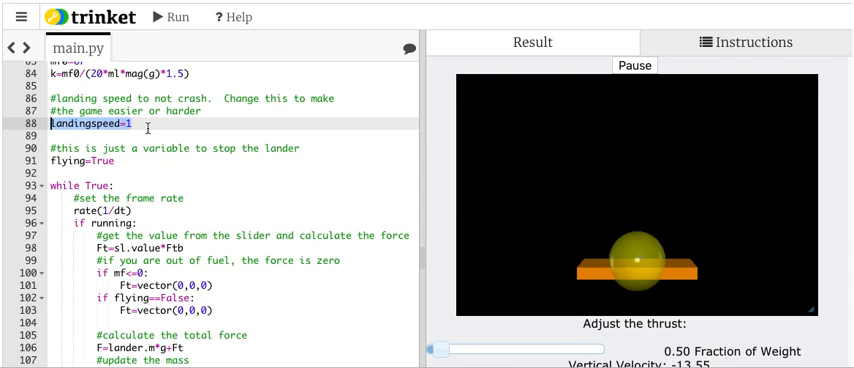
scroll("down", 3)
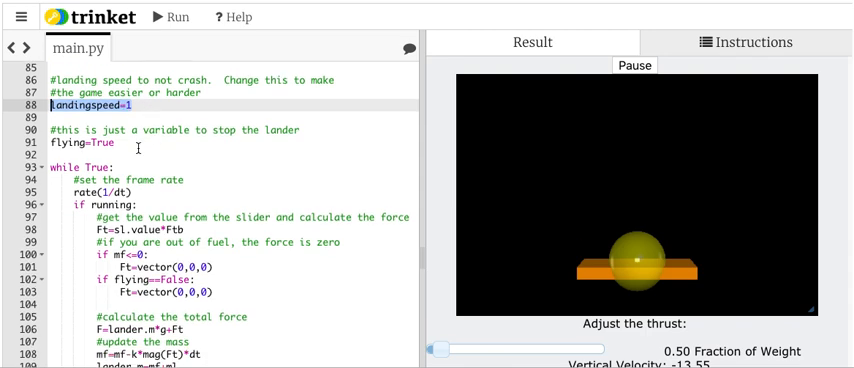
scroll("down", 3)
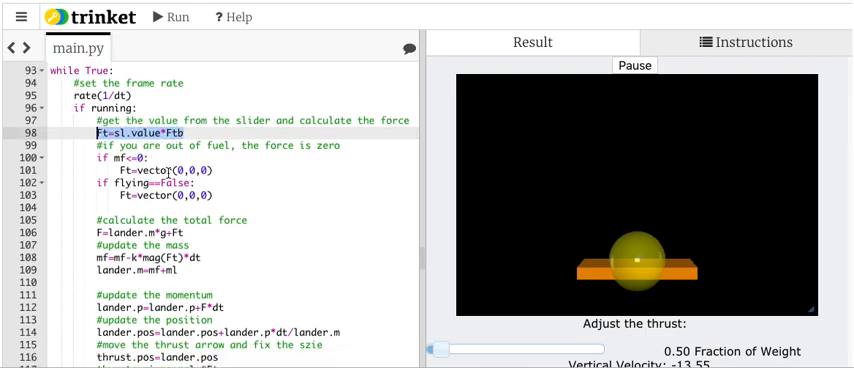
scroll("down", 3)
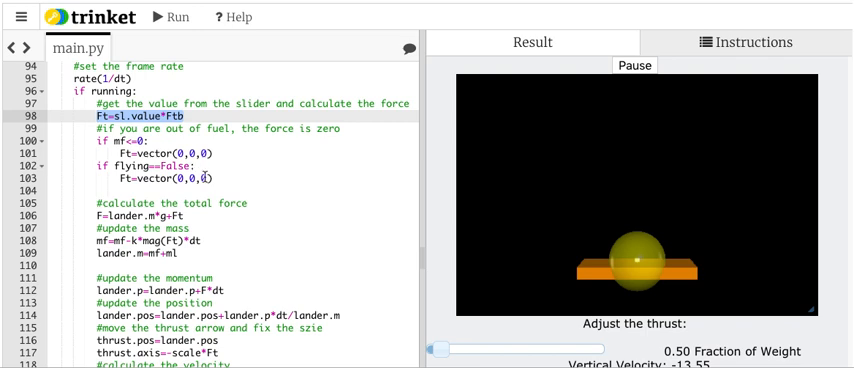
scroll("down", 3)
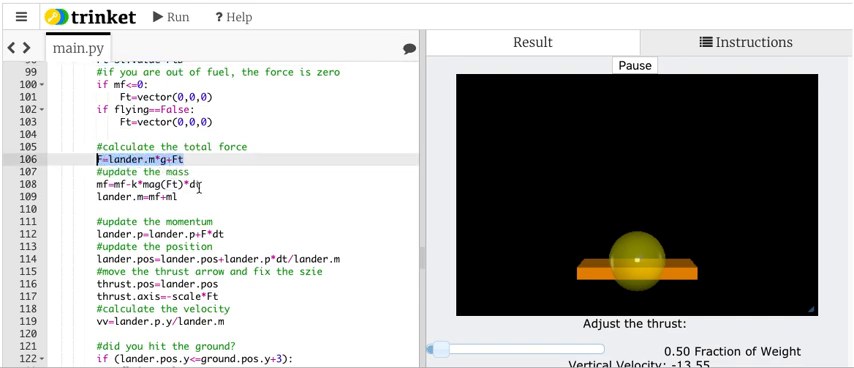
left_click(100, 188)
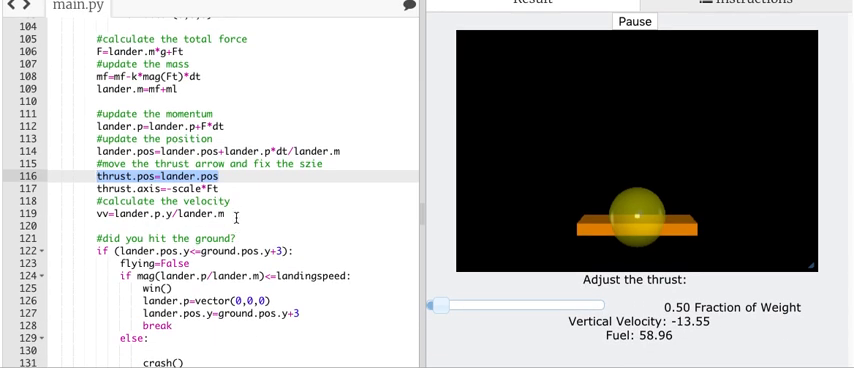
scroll("down", 3)
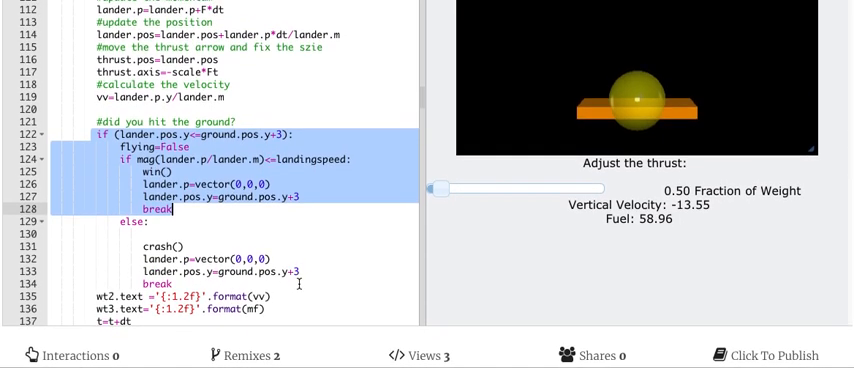
scroll("up", 3)
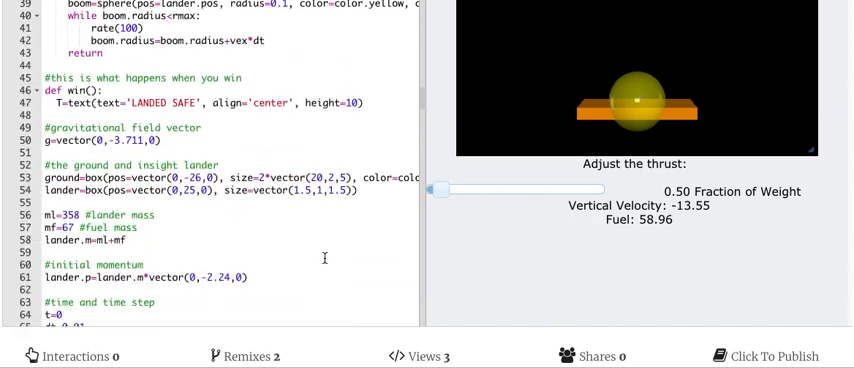
scroll("down", 3)
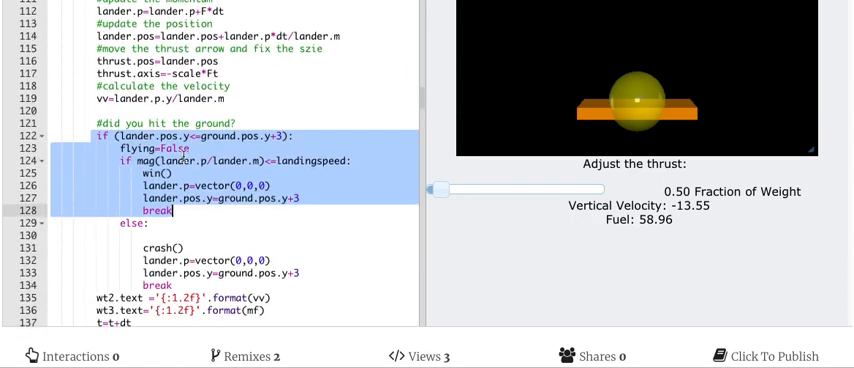
scroll("up", 3)
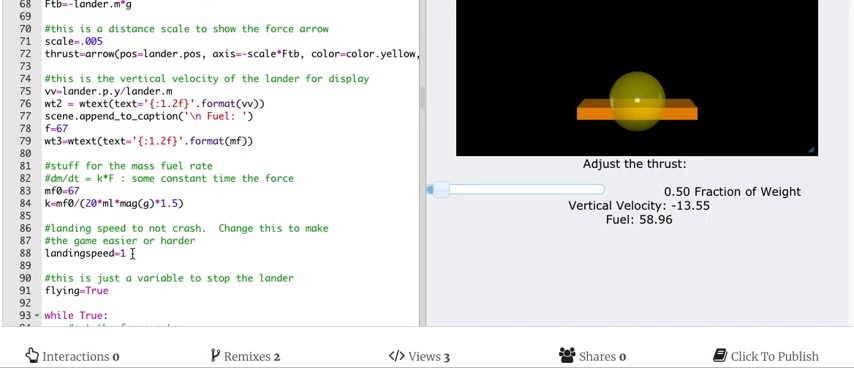
scroll("up", 3)
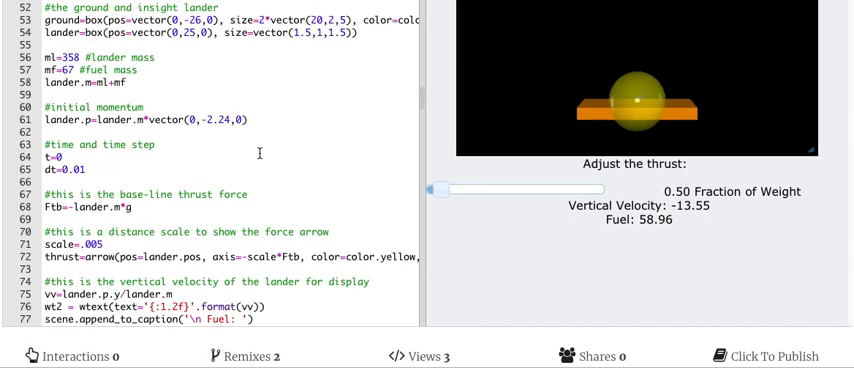
scroll("up", 3)
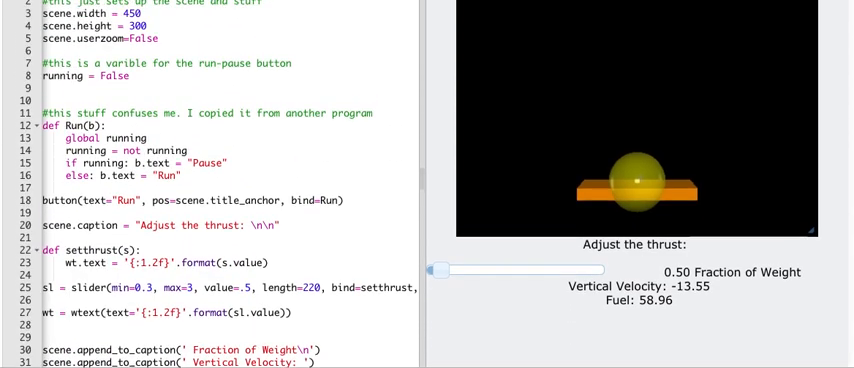
Rerun the lander, start the simulation and swing the thrust slider above and below the lander's weight to brake the descent.
left_click(172, 16)
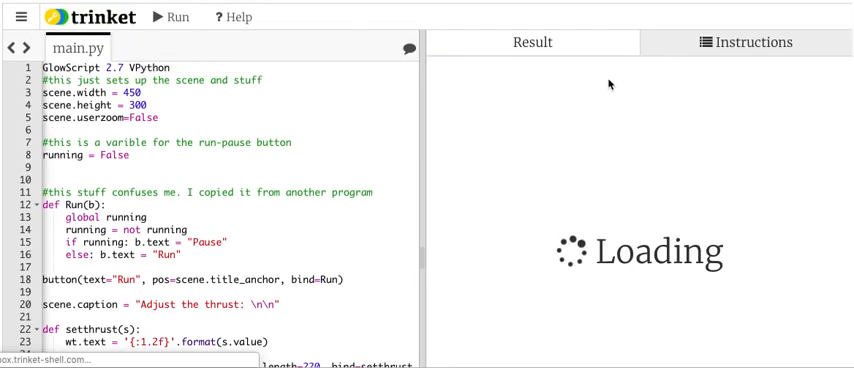
left_click(176, 16)
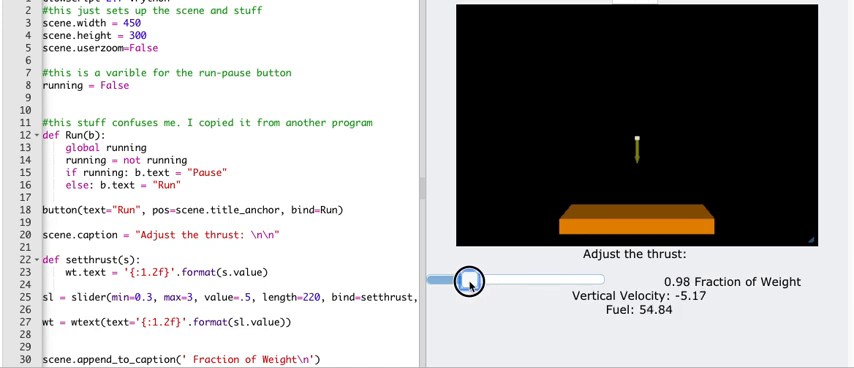
left_click_drag(470, 280, 516, 280)
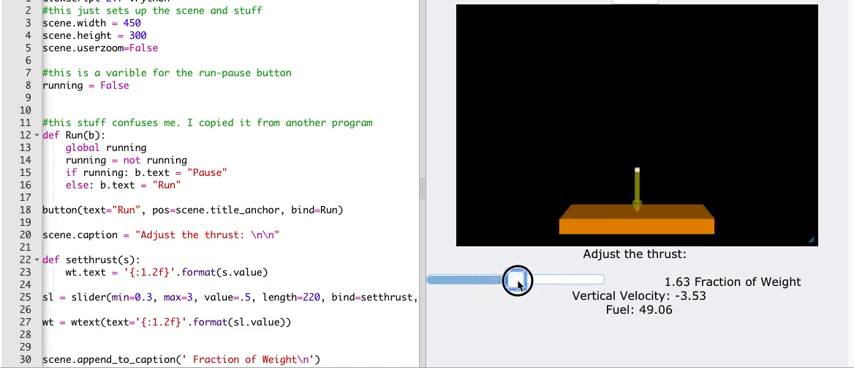
left_click_drag(512, 280, 458, 280)
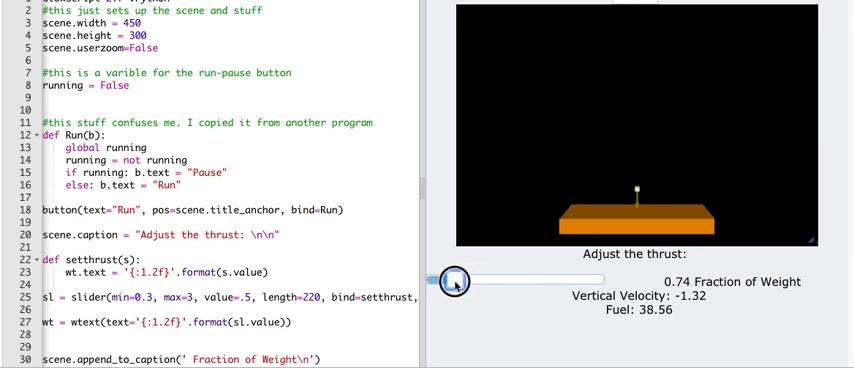
left_click_drag(462, 276, 520, 276)
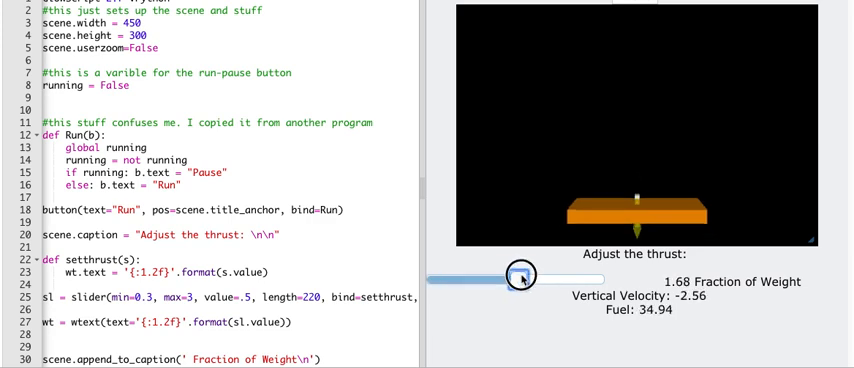
left_click_drag(520, 276, 576, 278)
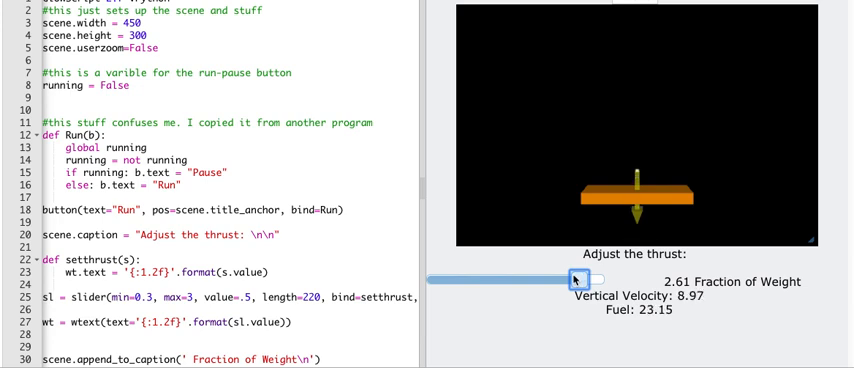